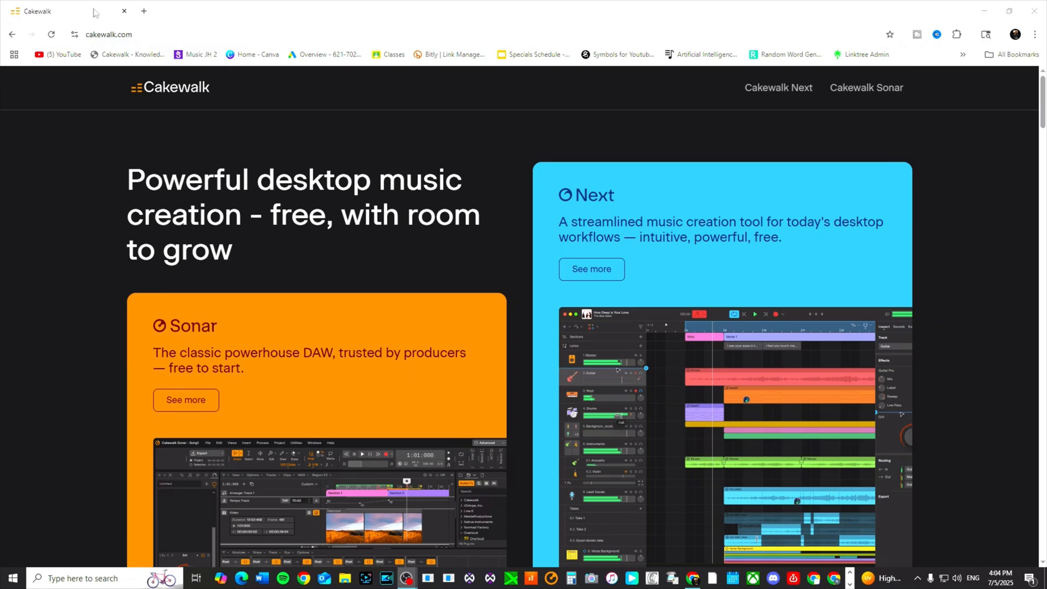
Download the Cakewalk Product Center installer from the Sonar page and confirm it finished.
scroll("down", 3)
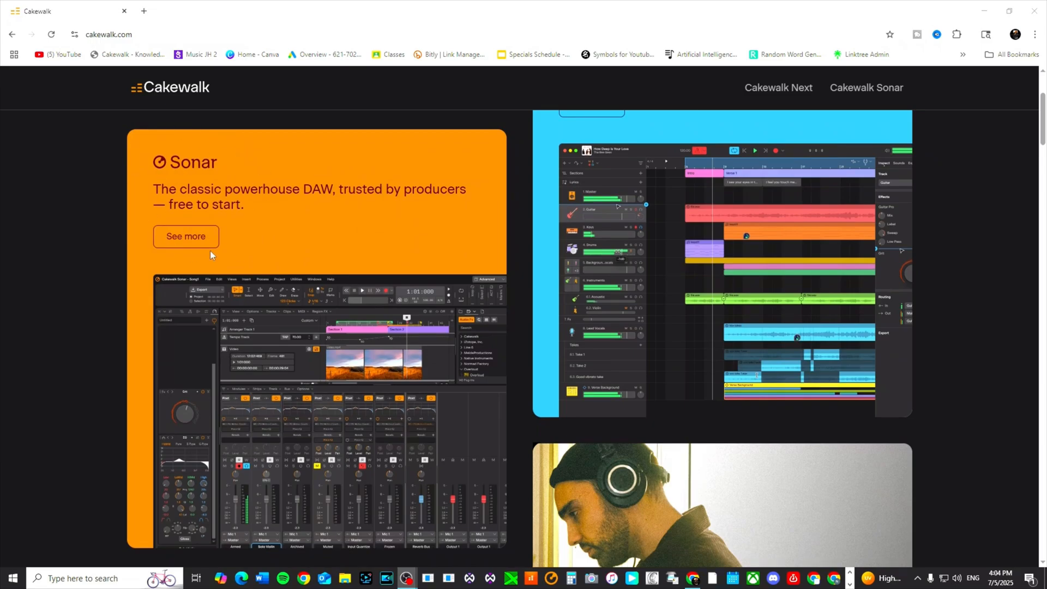
left_click(186, 237)
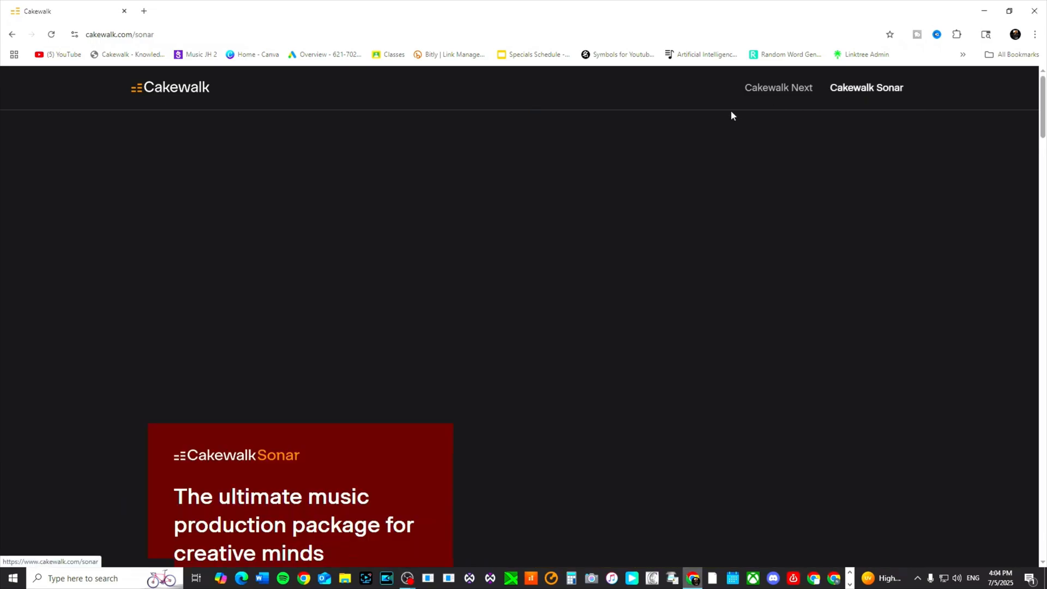
scroll("down", 3)
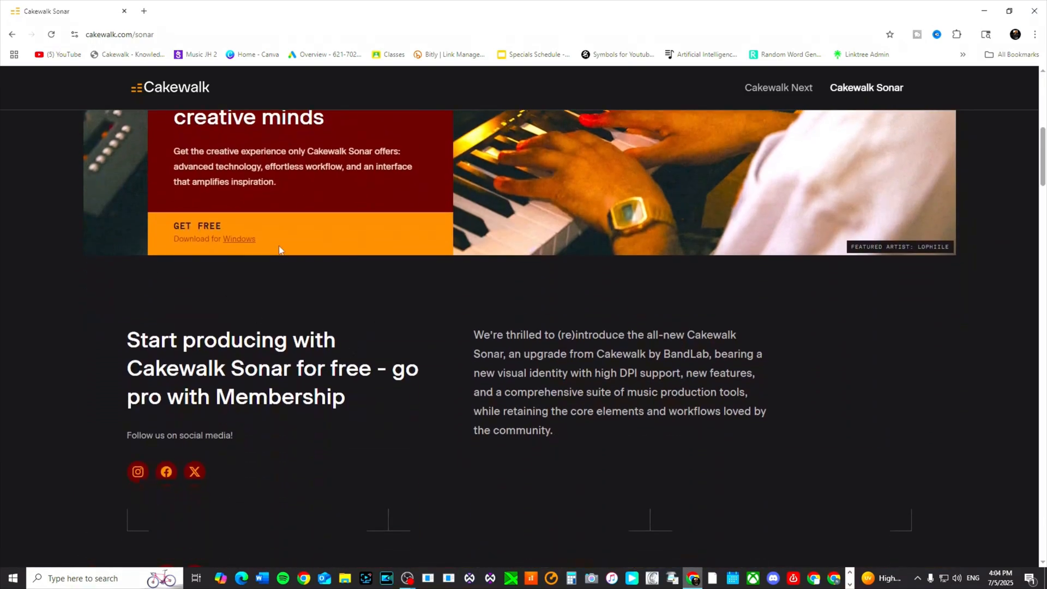
mouse_move(239, 239)
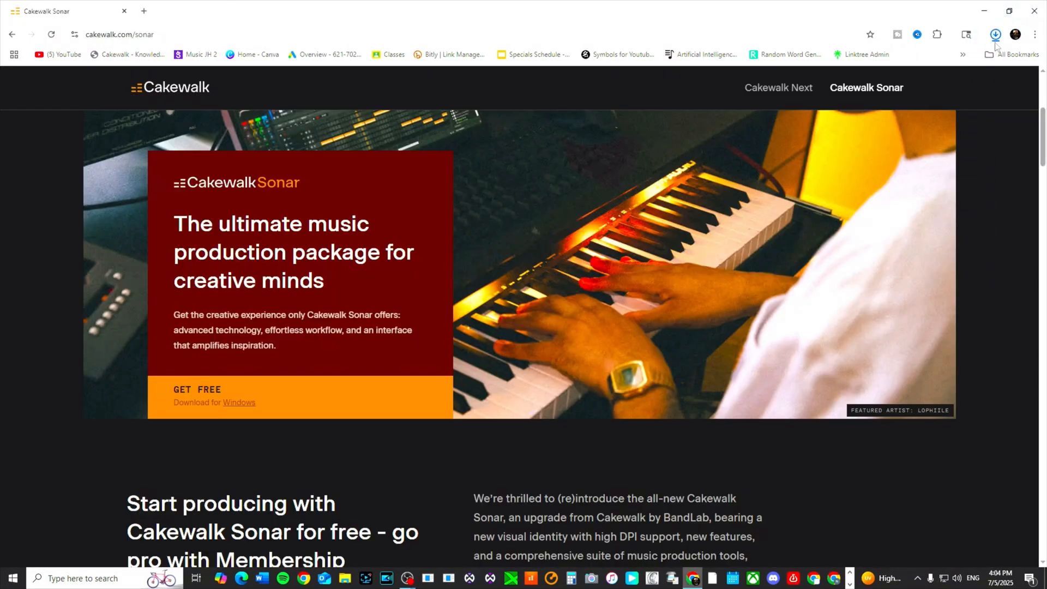
left_click(995, 34)
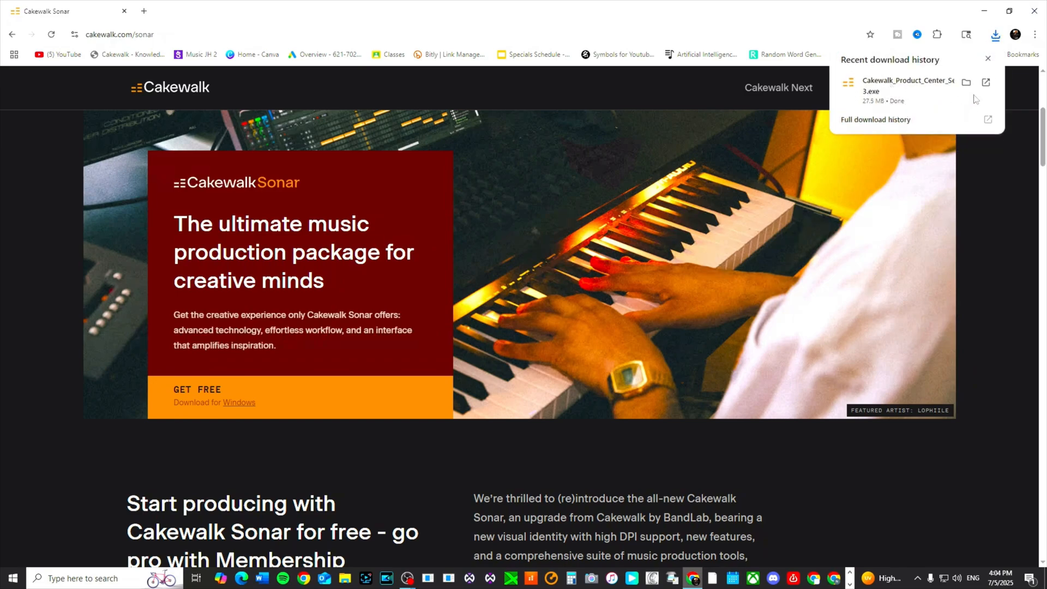
mouse_move(921, 108)
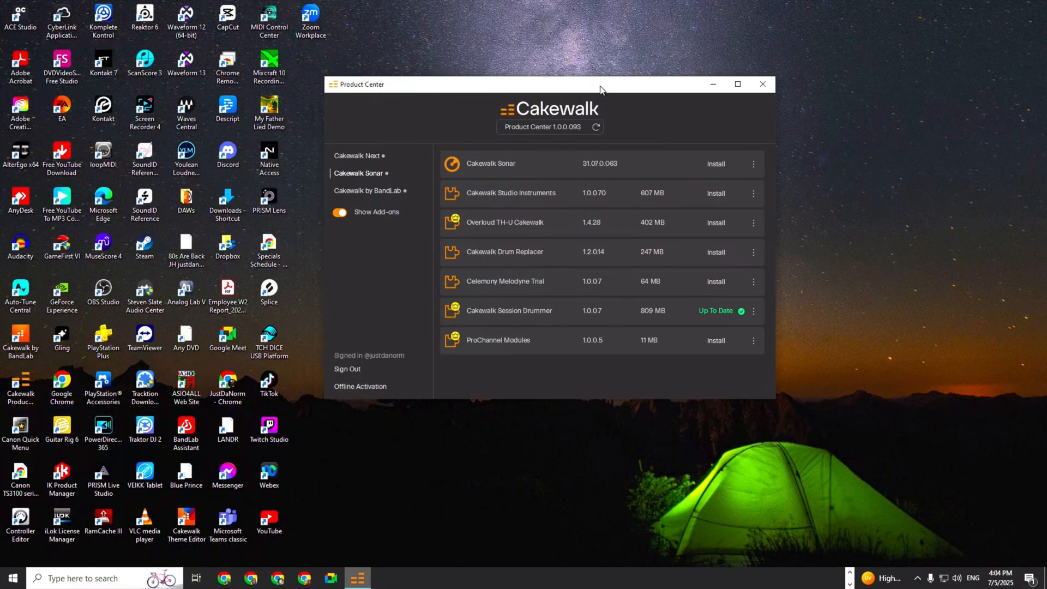
Select Cakewalk Sonar in Product Center's product list and start its install.
left_click(737, 84)
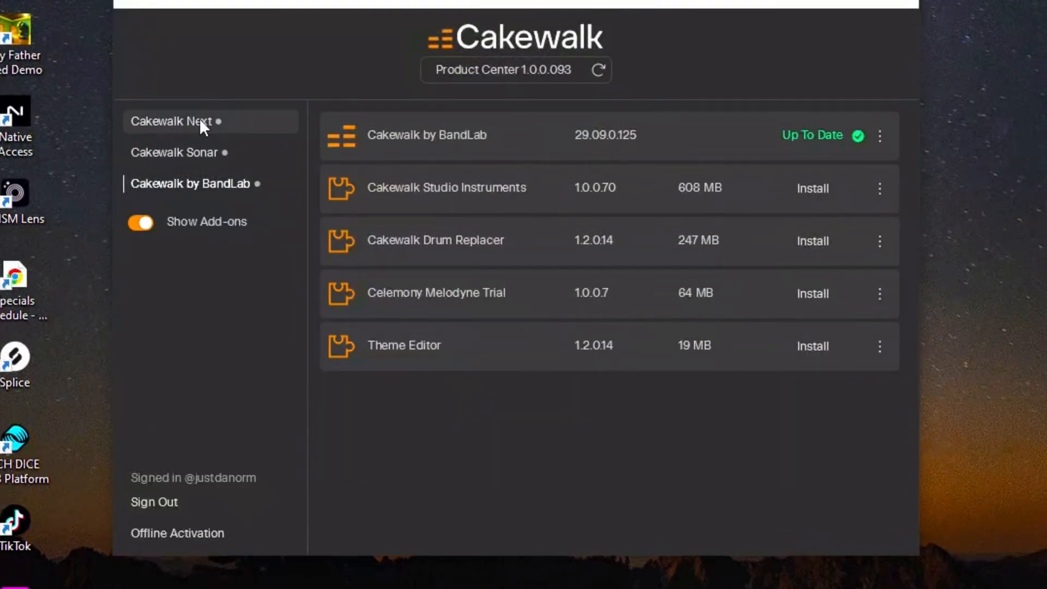
left_click(176, 153)
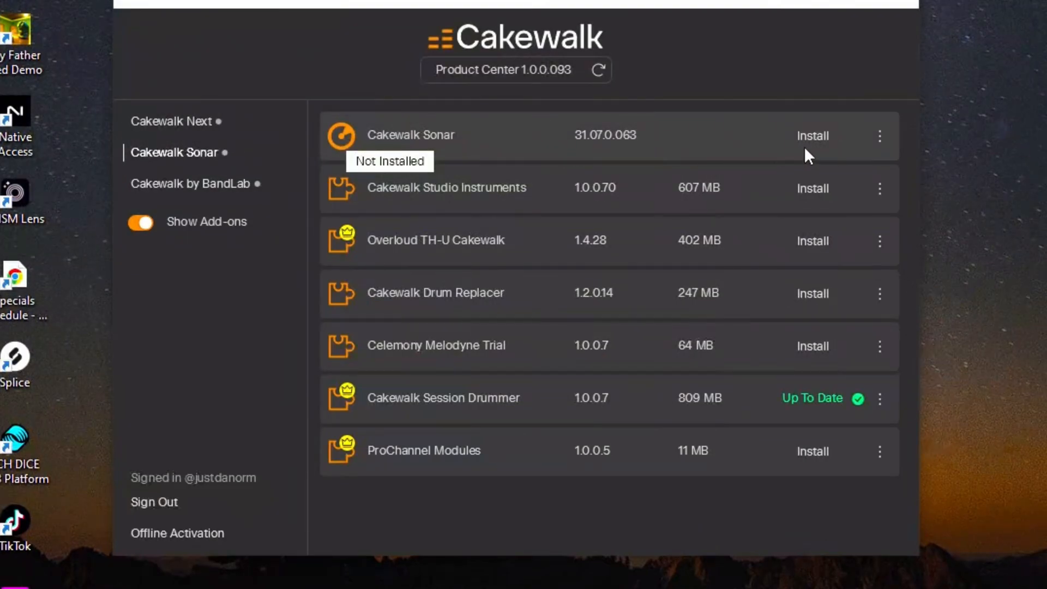
left_click(812, 135)
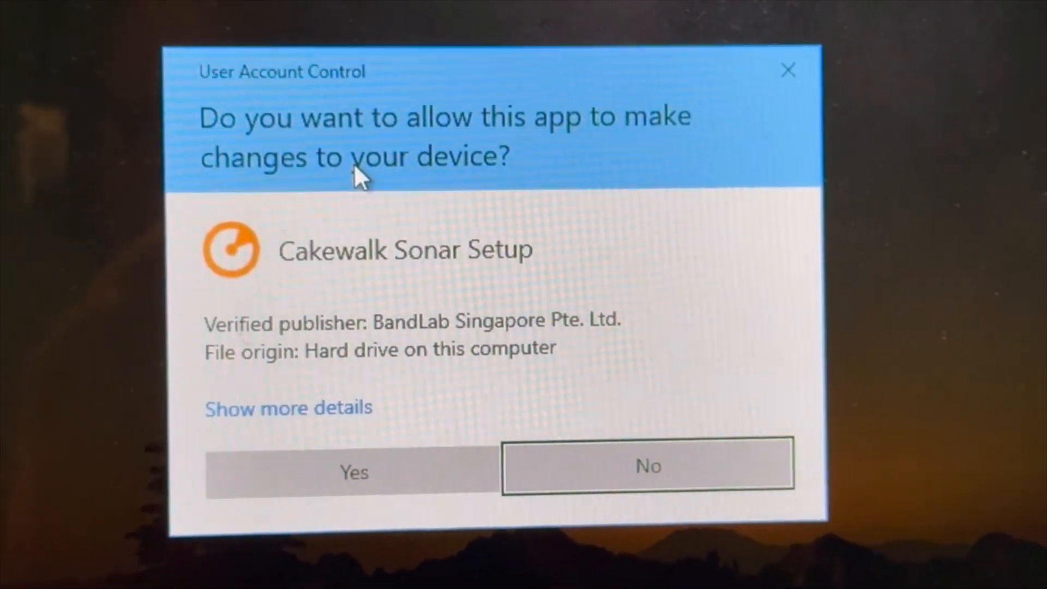
Allow Cakewalk Sonar Setup through the User Account Control prompt.
left_click(353, 471)
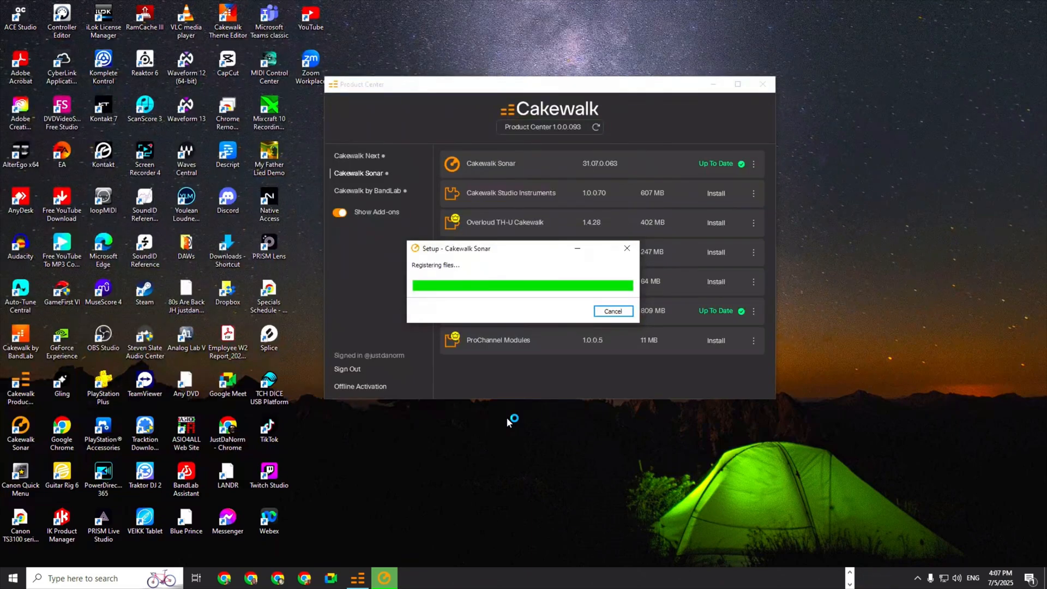
mouse_move(507, 423)
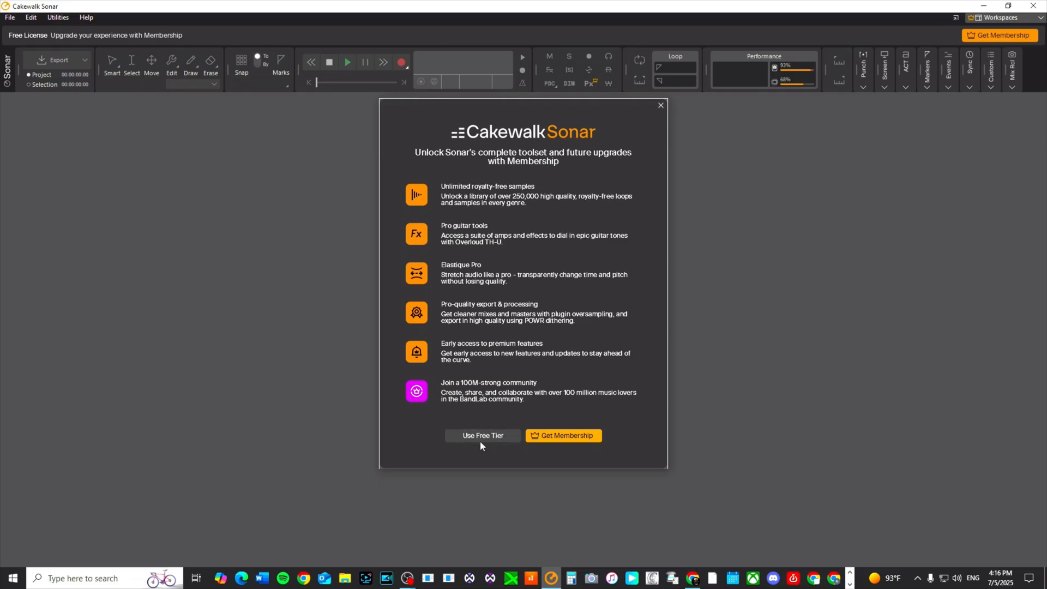
Choose Use Free Tier on Sonar's membership dialog to reach Quick Start.
left_click(482, 435)
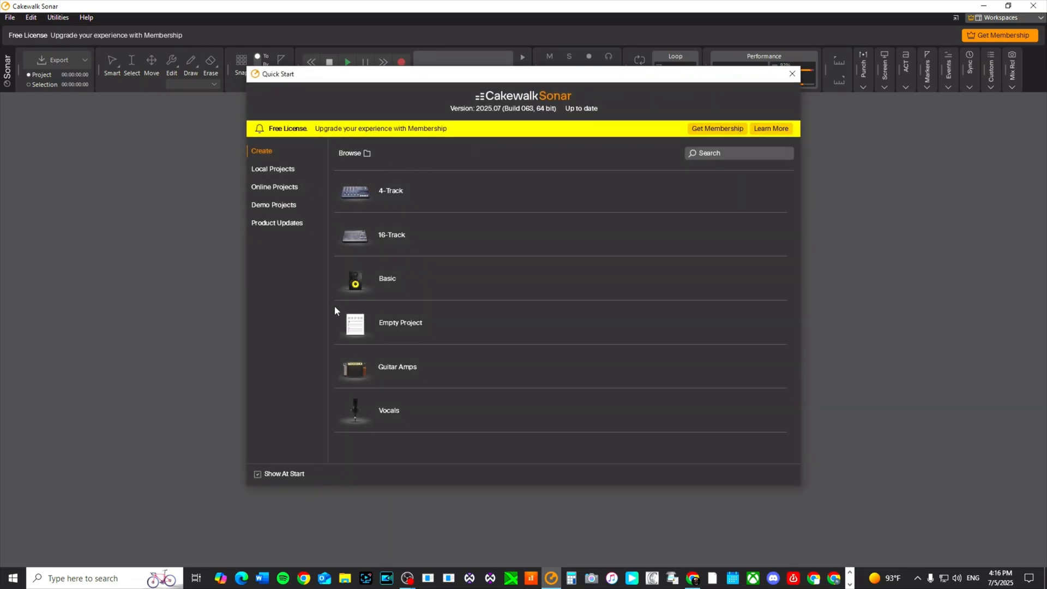